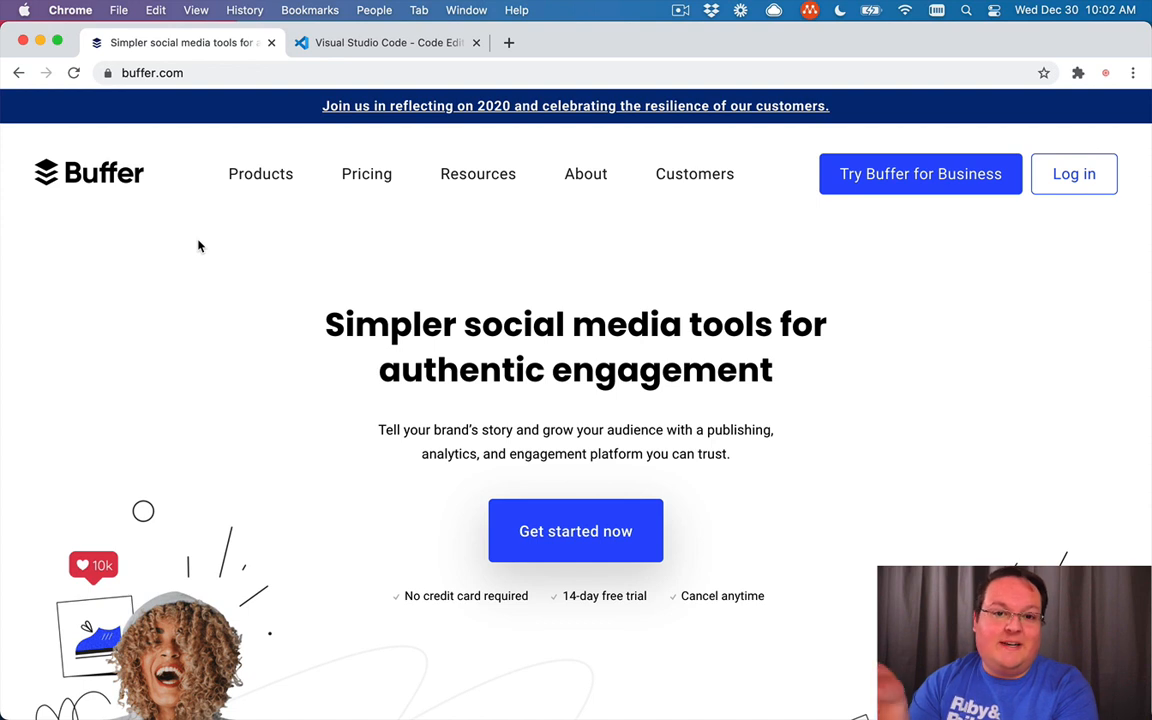
mouse_move(130, 247)
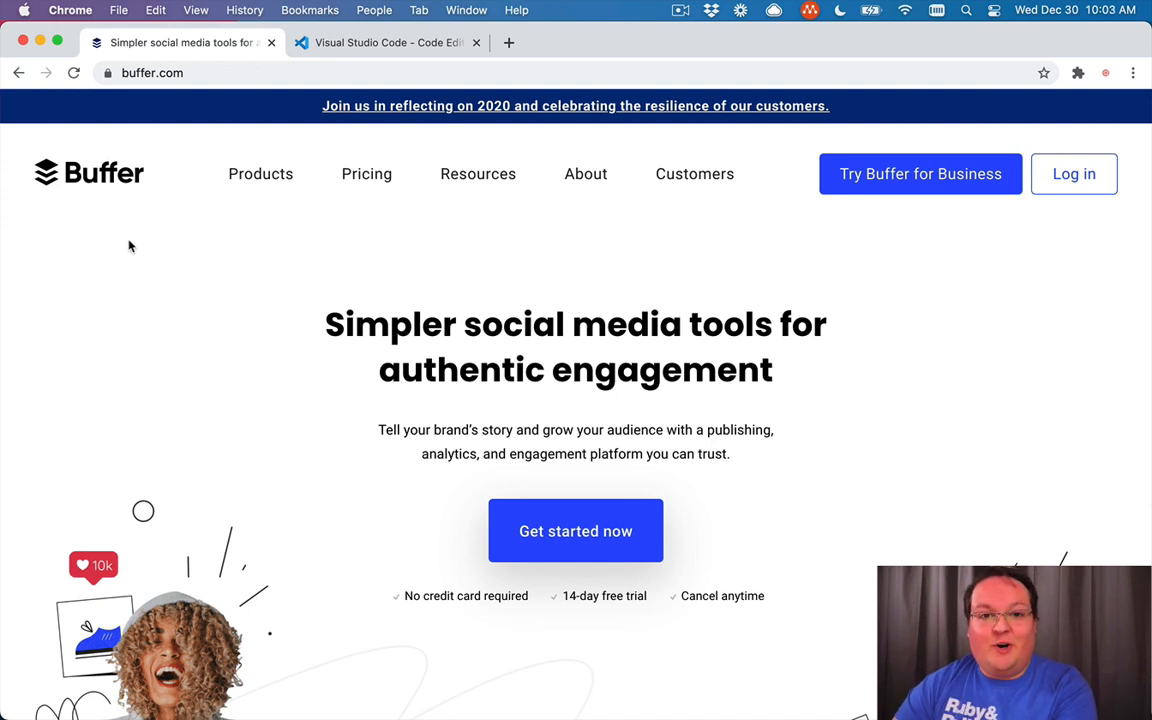
mouse_move(130, 343)
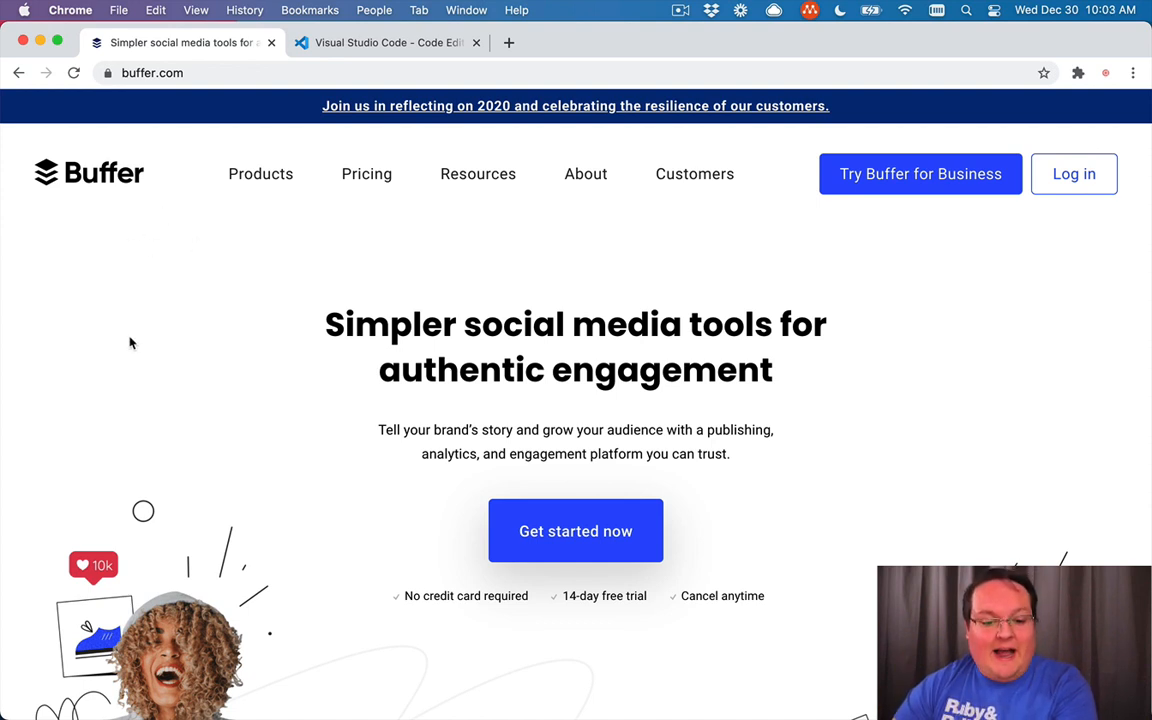
Switch Chrome to the Visual Studio Code homepage tab with the Mac download.
left_click(385, 42)
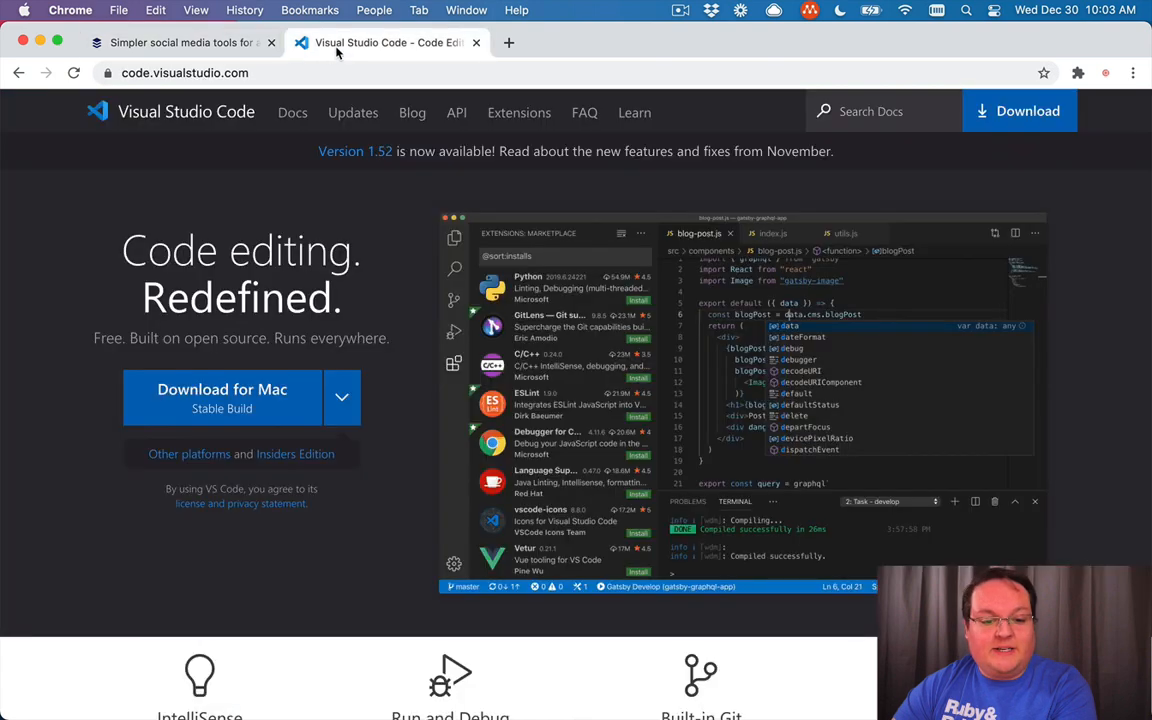
mouse_move(183, 185)
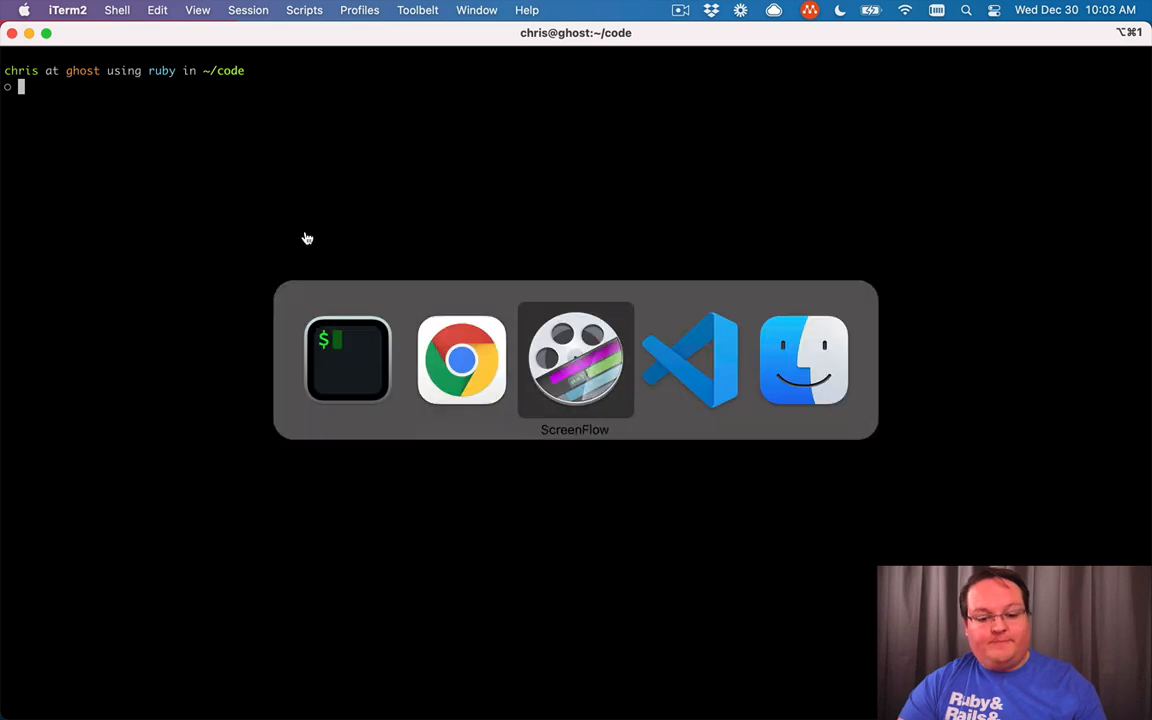
Search the command palette for 'shell c' to install the 'code' command in PATH.
left_click(689, 359)
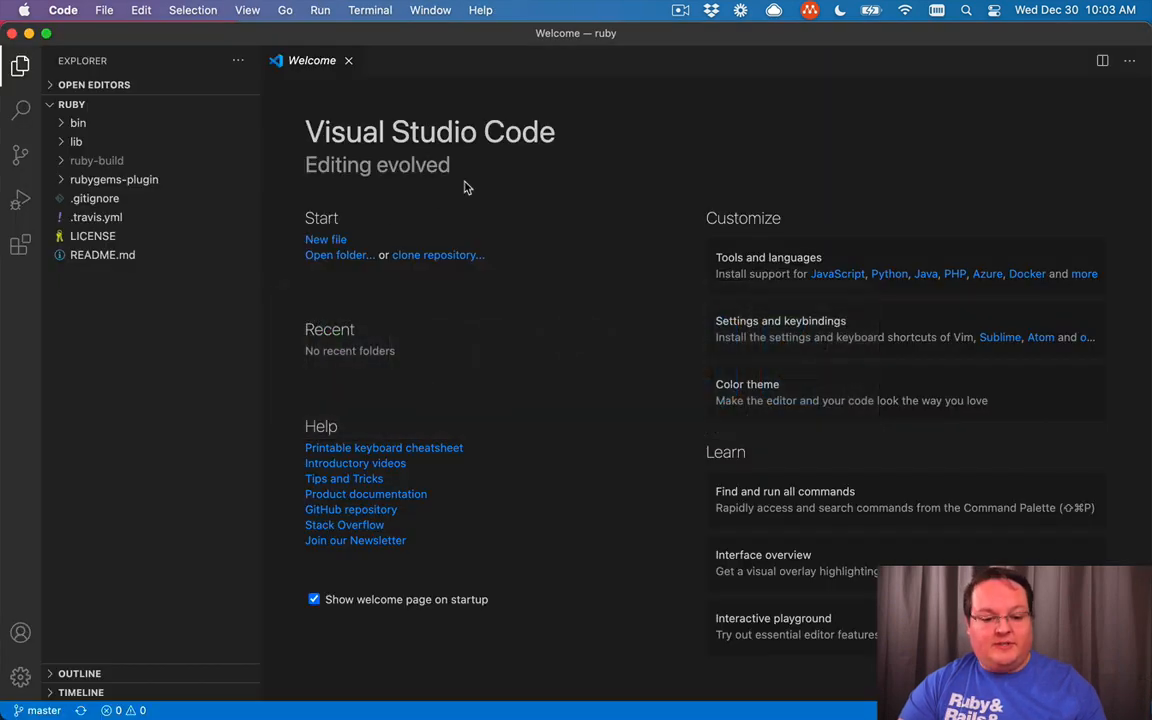
key("Cmd+Shift+P")
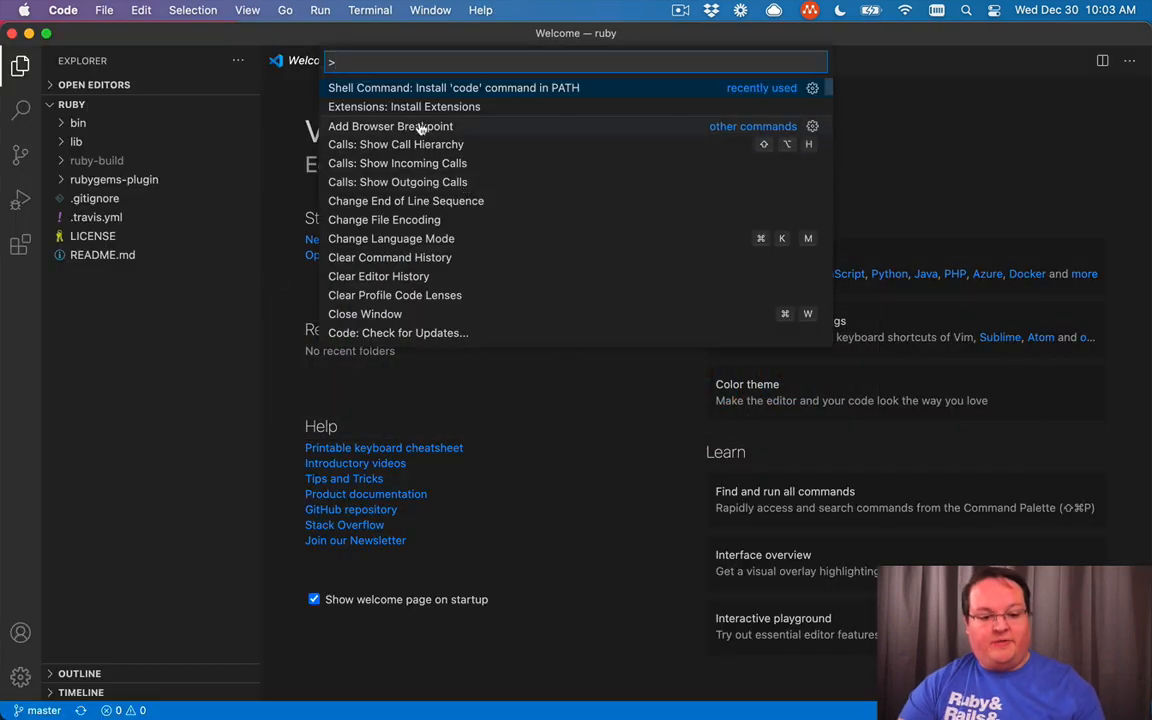
mouse_move(404, 107)
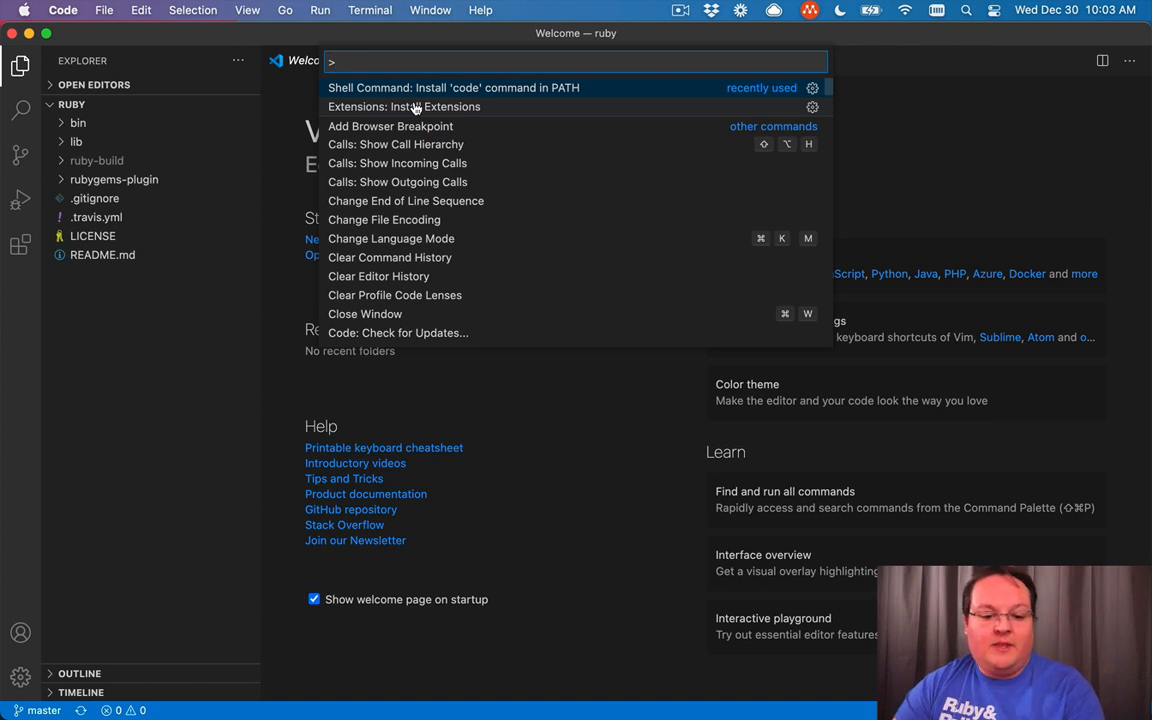
mouse_move(404, 87)
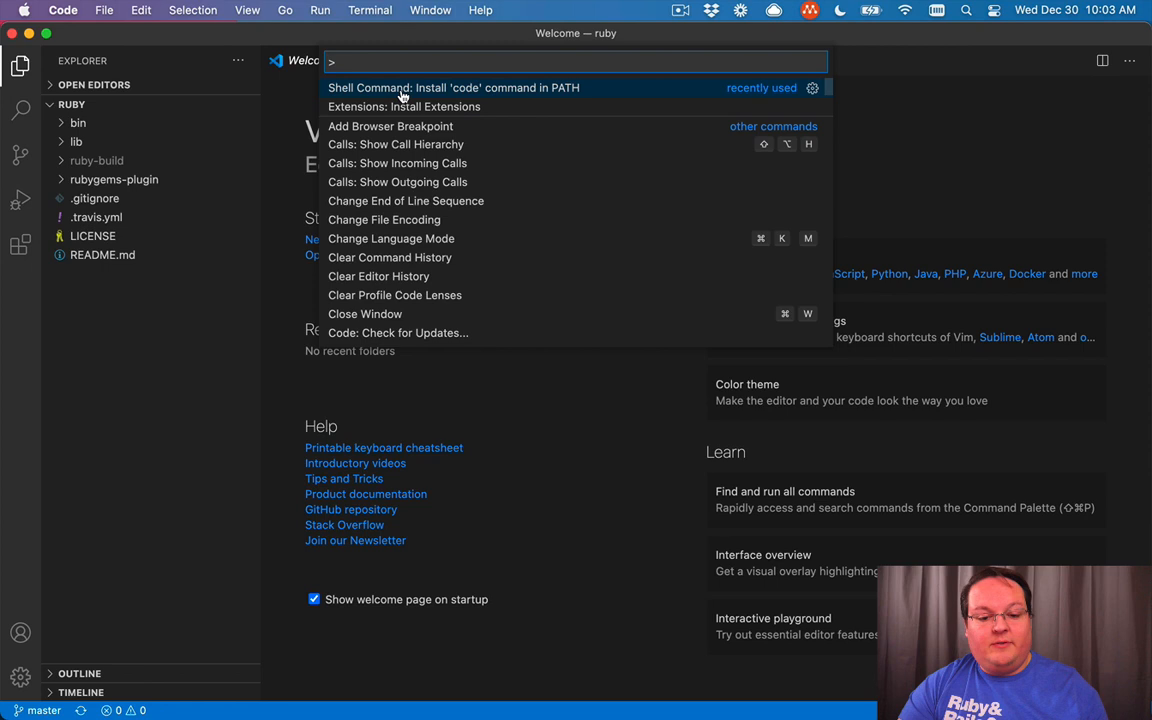
type("shell c")
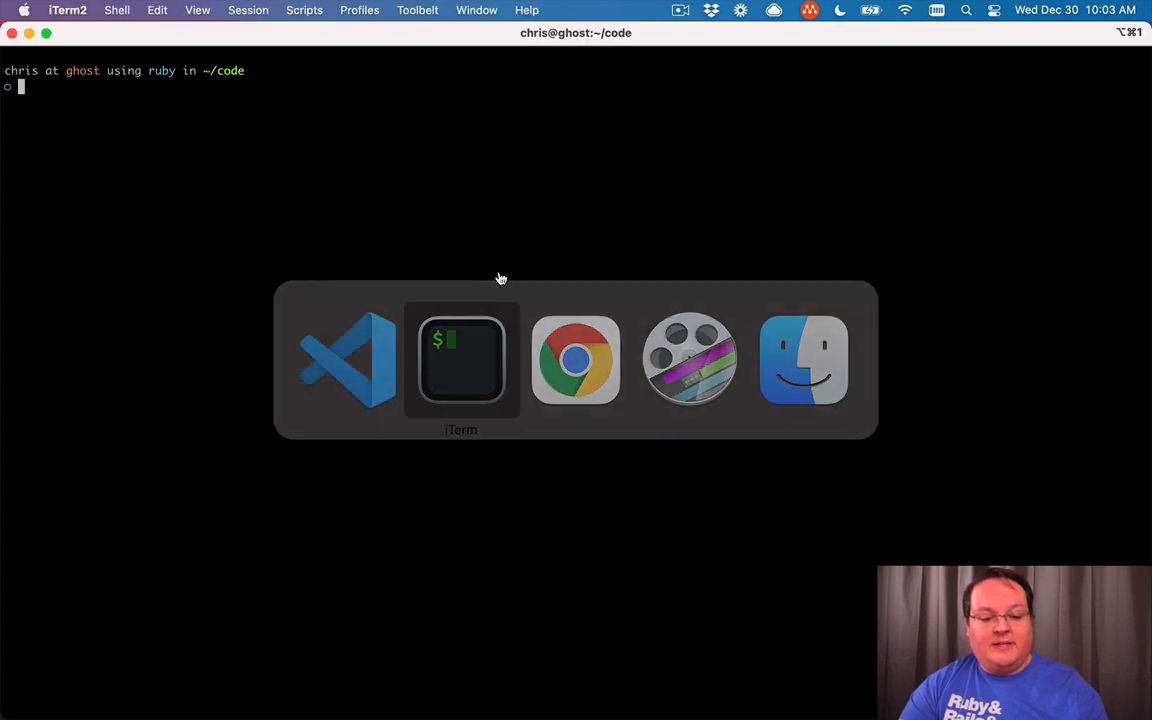
Run 'code .' to open the ruby project folder in VS Code.
type("code .")
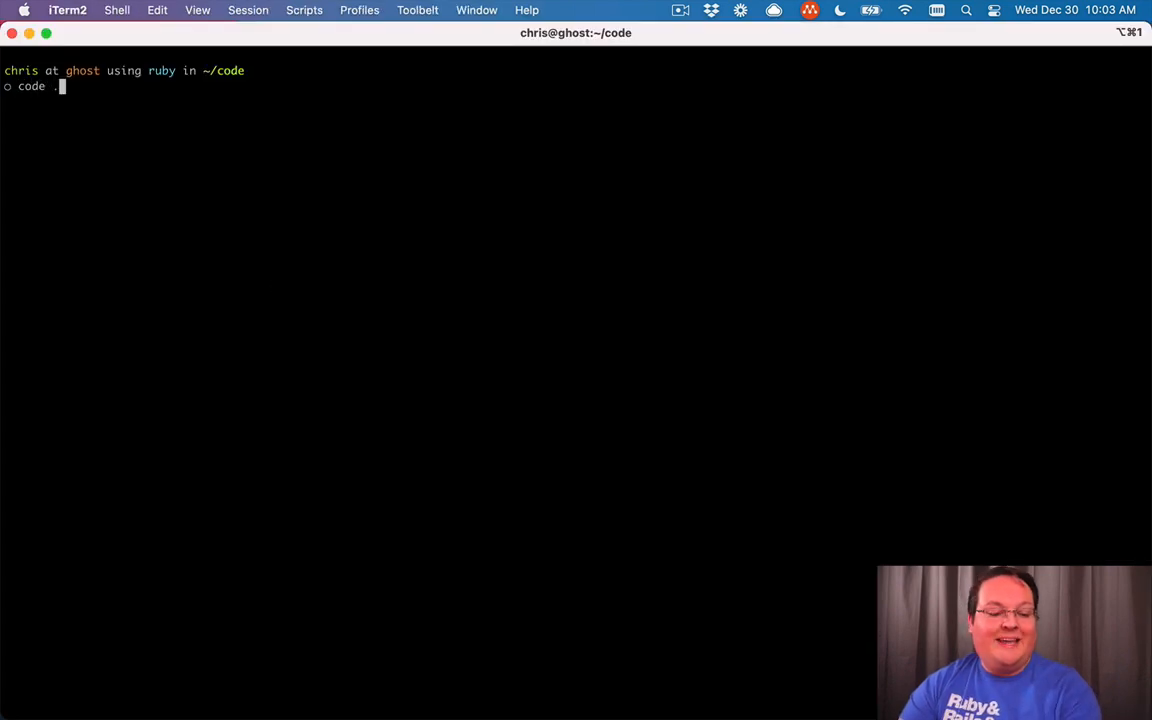
key("Return")
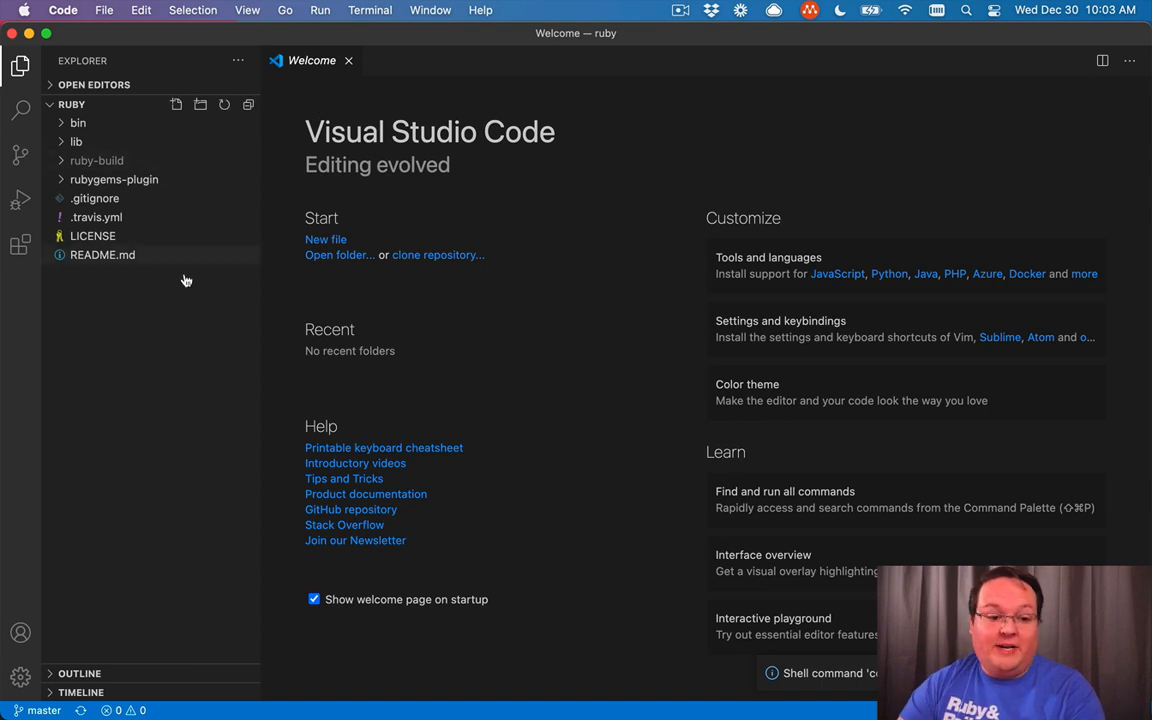
mouse_move(348, 234)
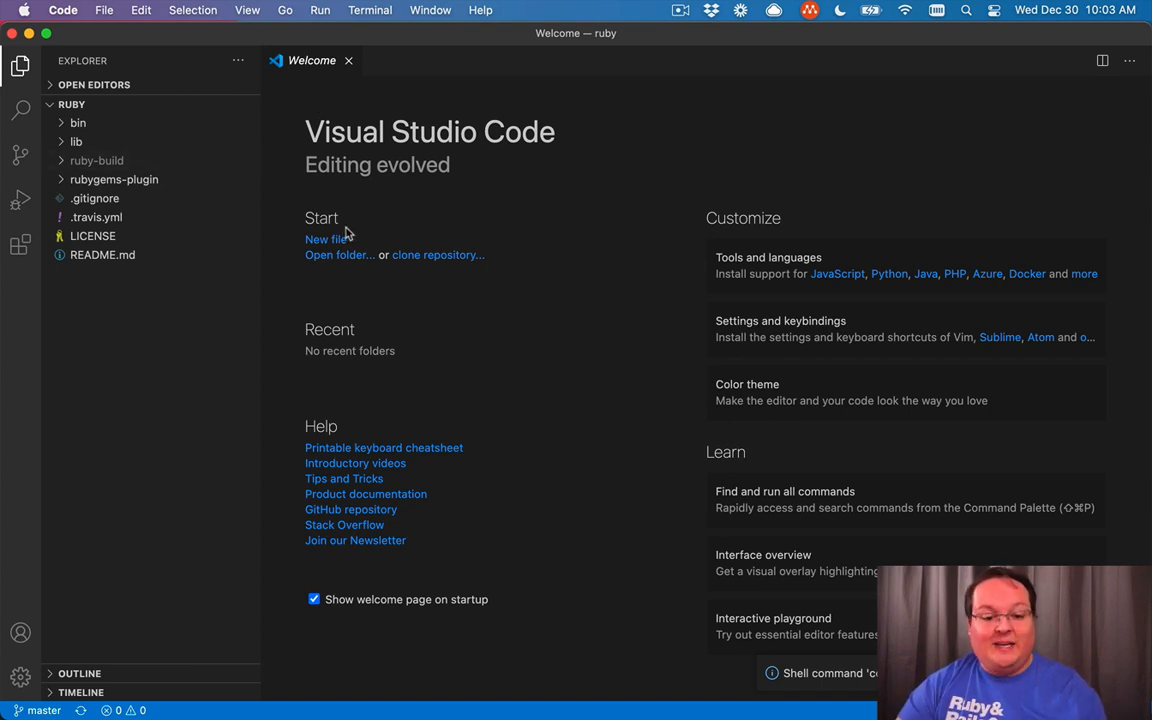
Review the Rails and Ruby extensions, then check that ruby -v reports 3.0.0.
key("cmd+shift+p")
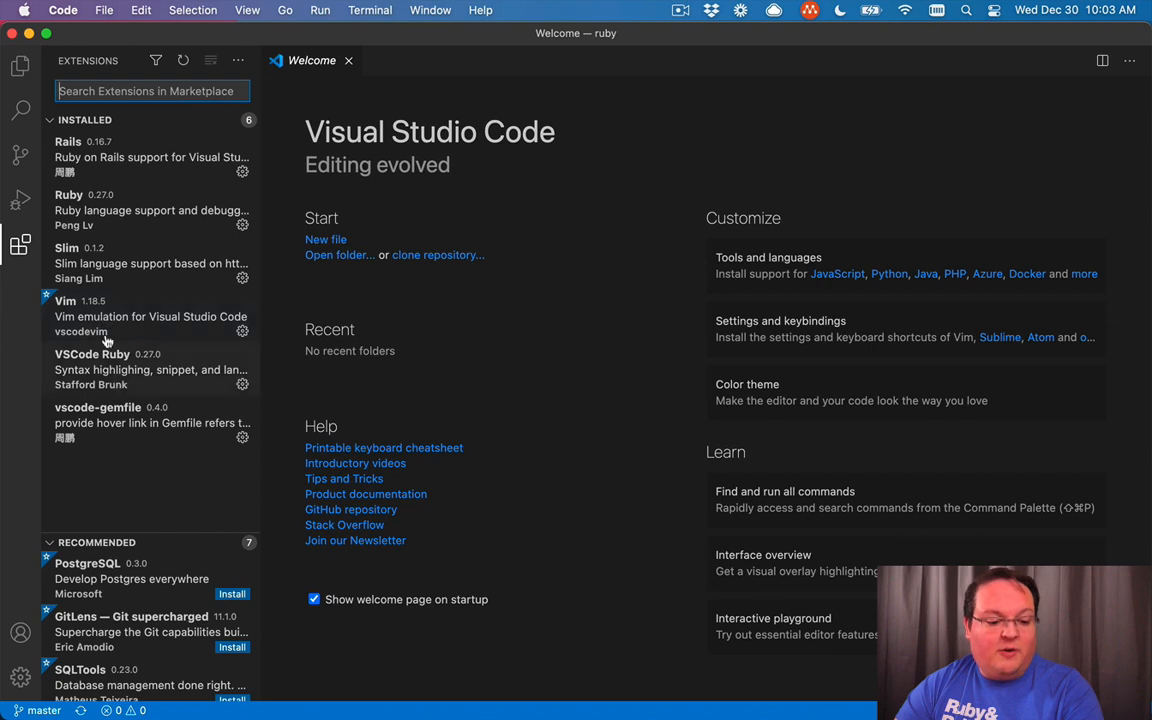
mouse_move(108, 325)
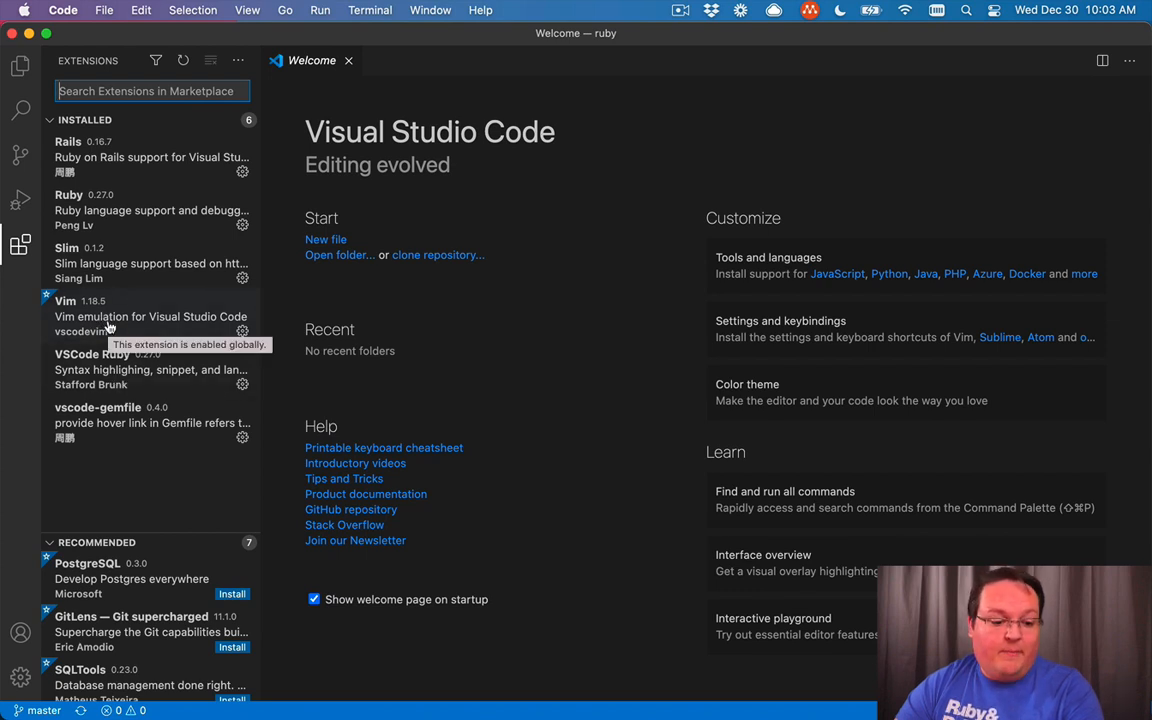
mouse_move(147, 157)
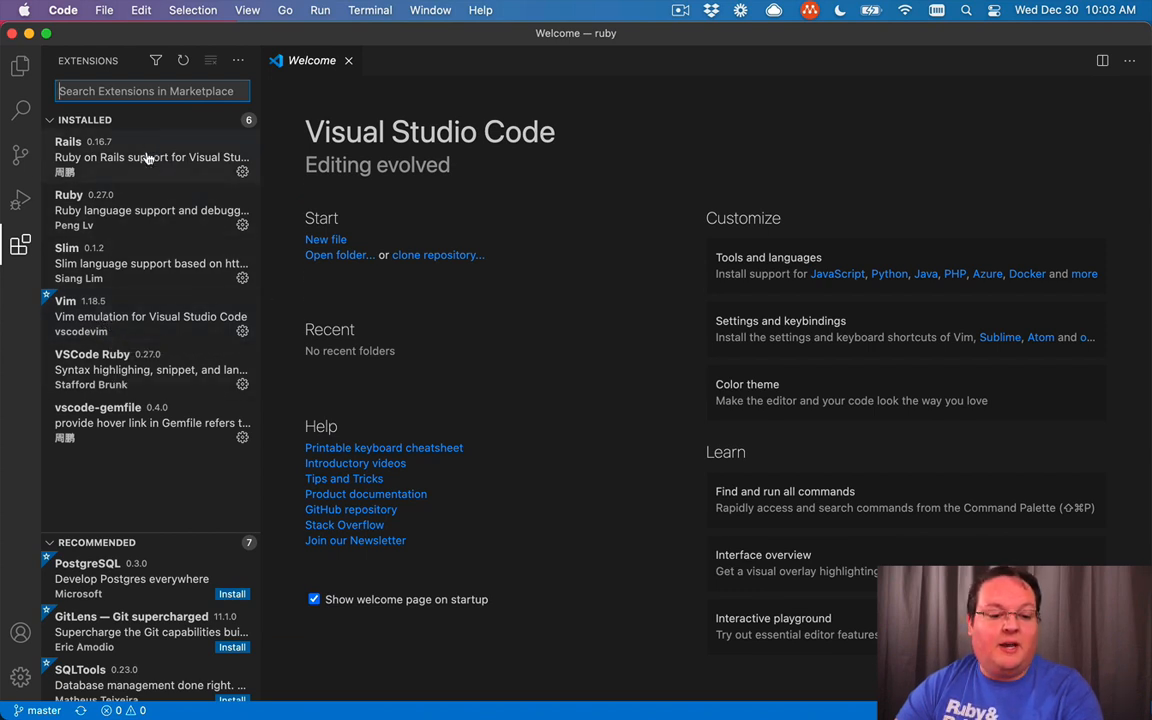
mouse_move(143, 285)
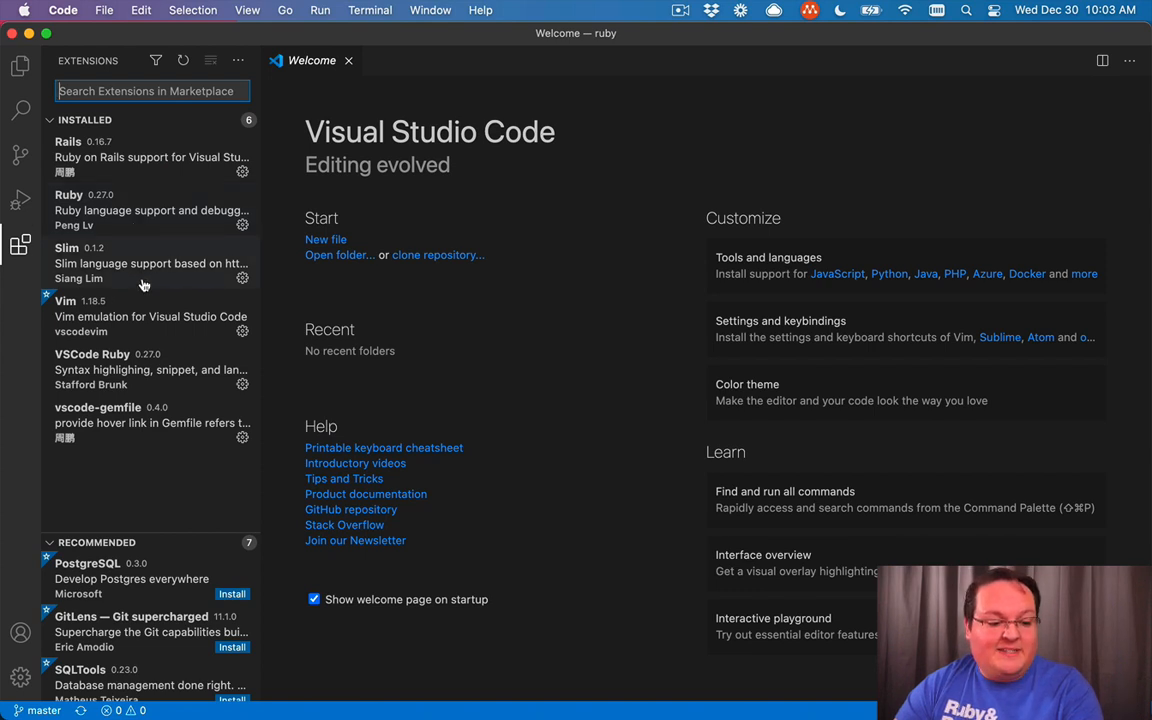
mouse_move(156, 183)
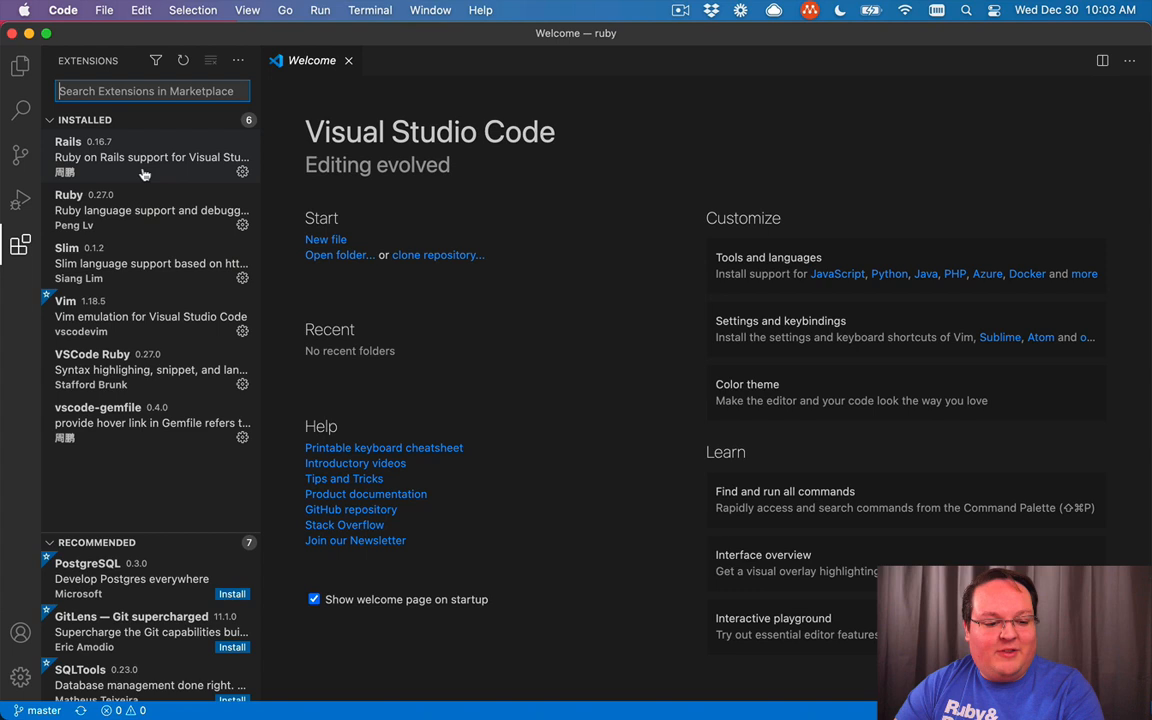
mouse_move(113, 470)
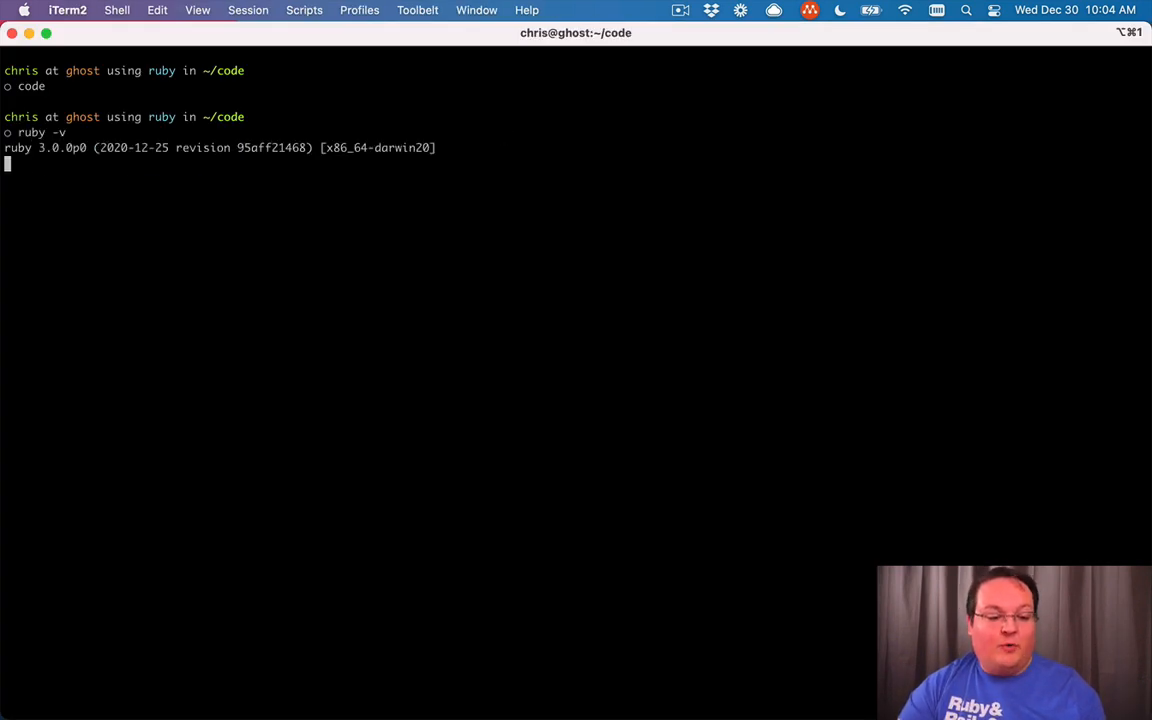
key("Return")
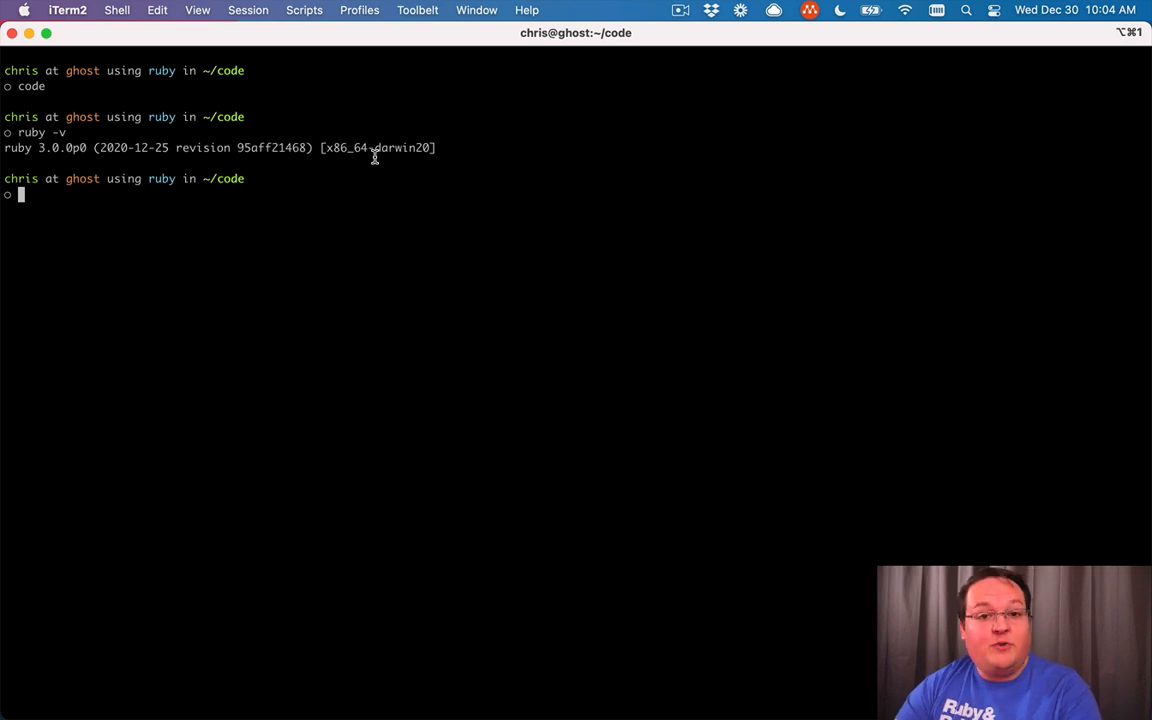
mouse_move(367, 225)
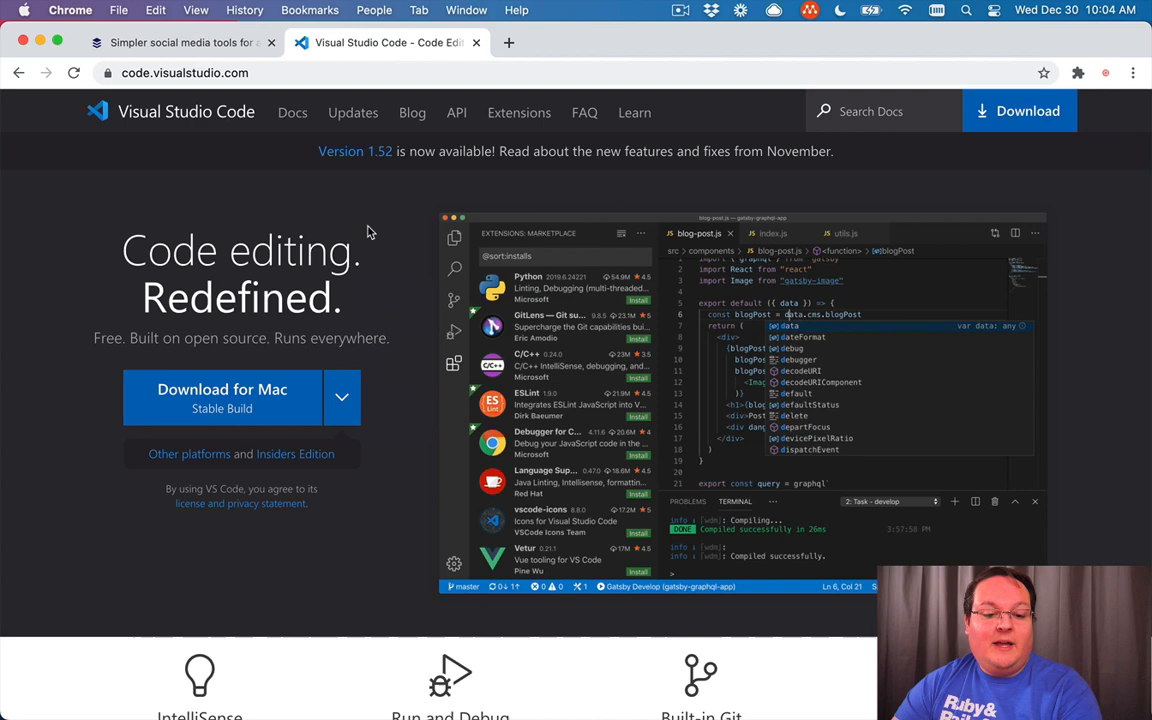
mouse_move(497, 105)
type("gora")
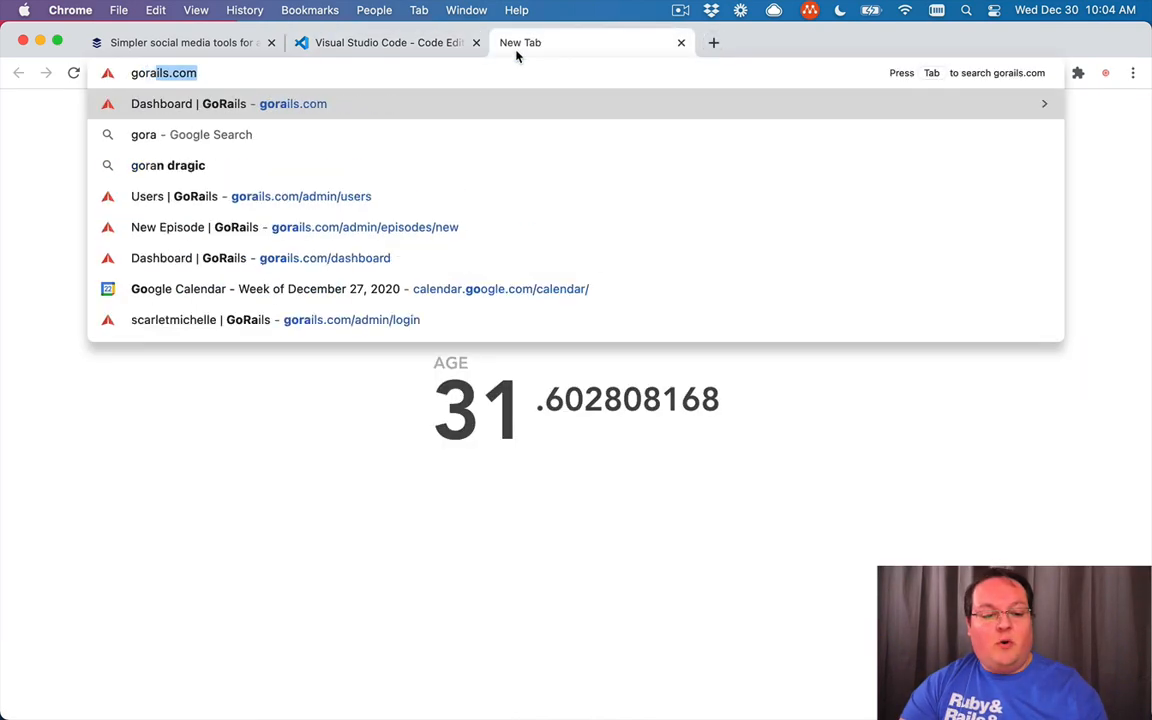
Browse gorails.com/setup, preview the Windows guide, then return to macOS Catalina.
type("/setup/osx/10.15-catalina")
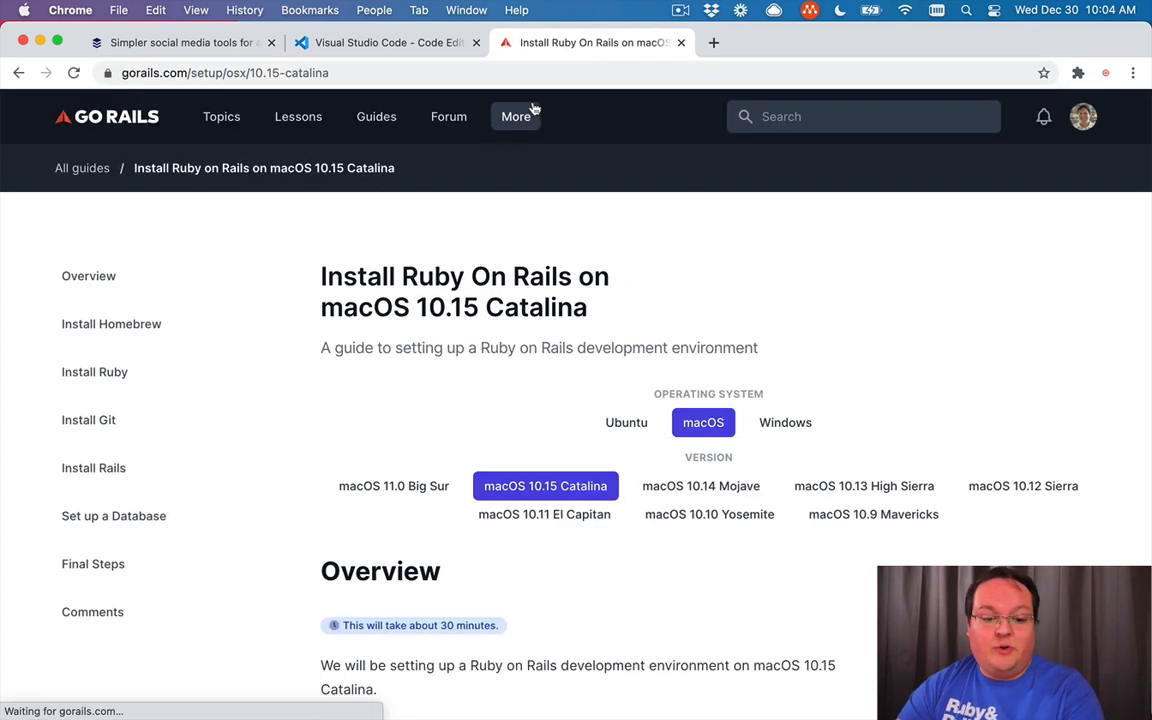
scroll("down", 3)
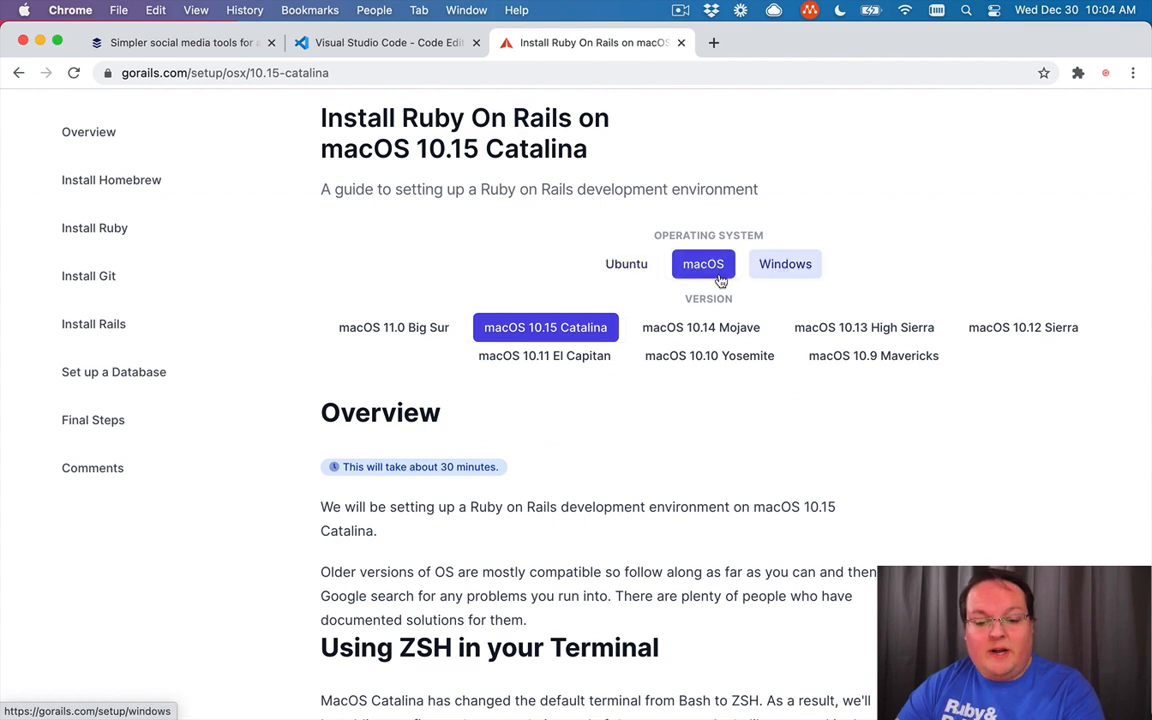
mouse_move(785, 263)
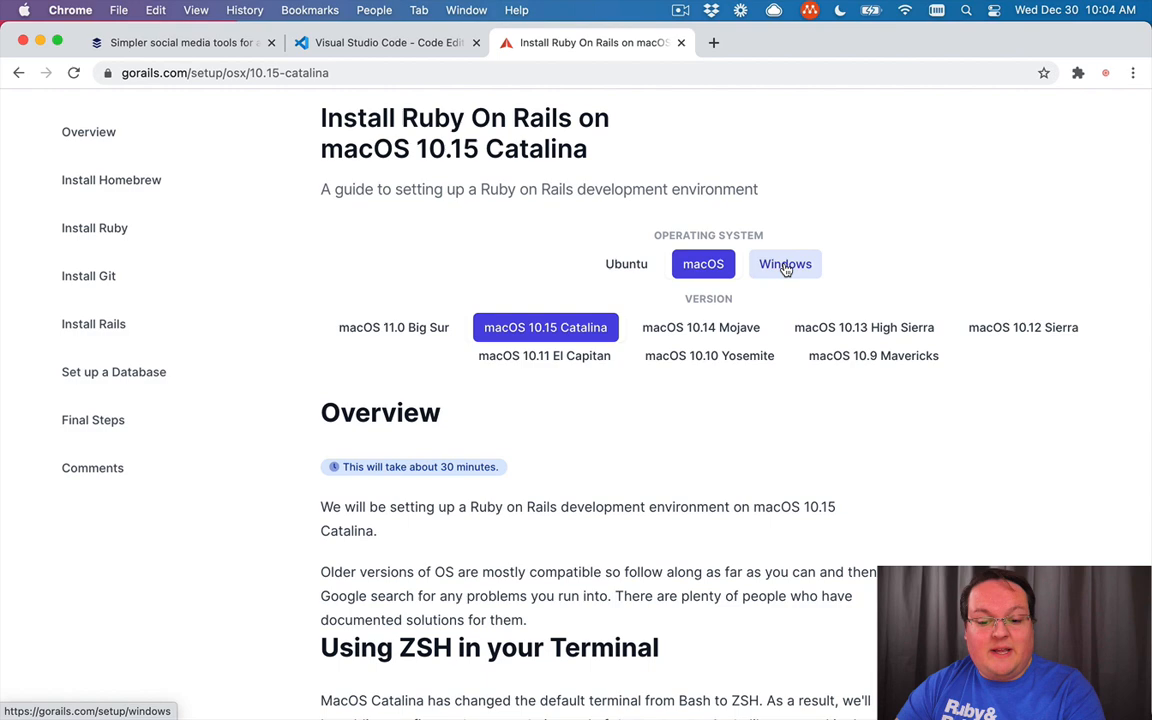
left_click(785, 263)
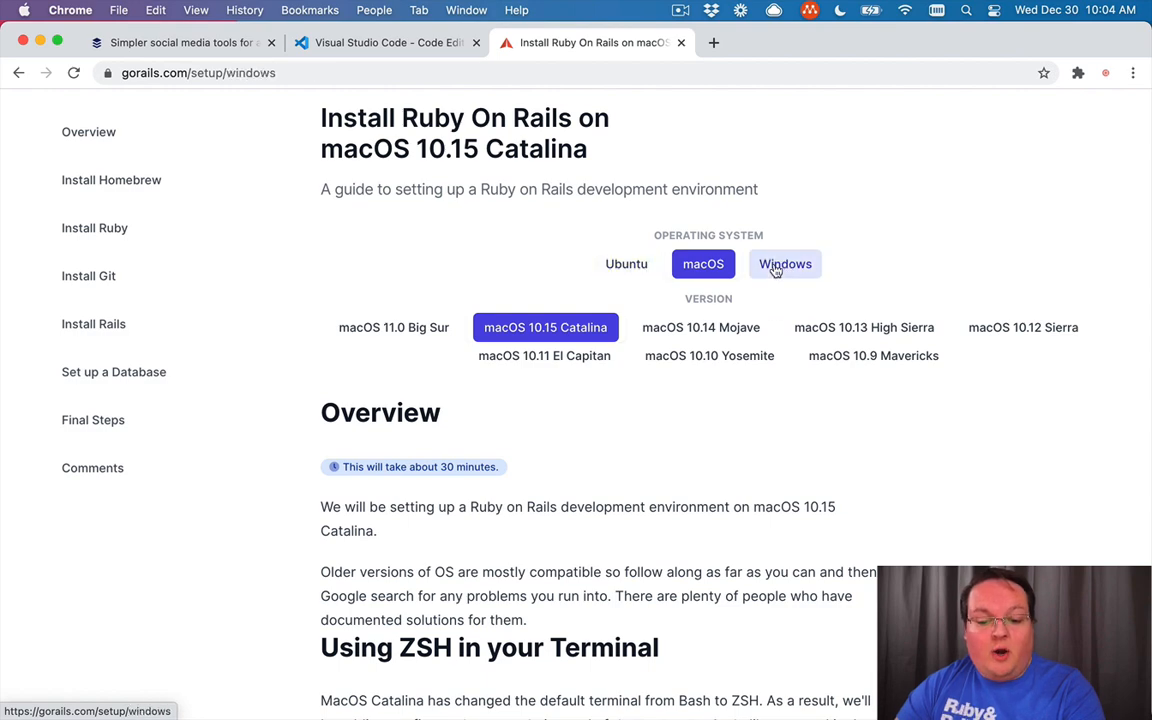
left_click(785, 263)
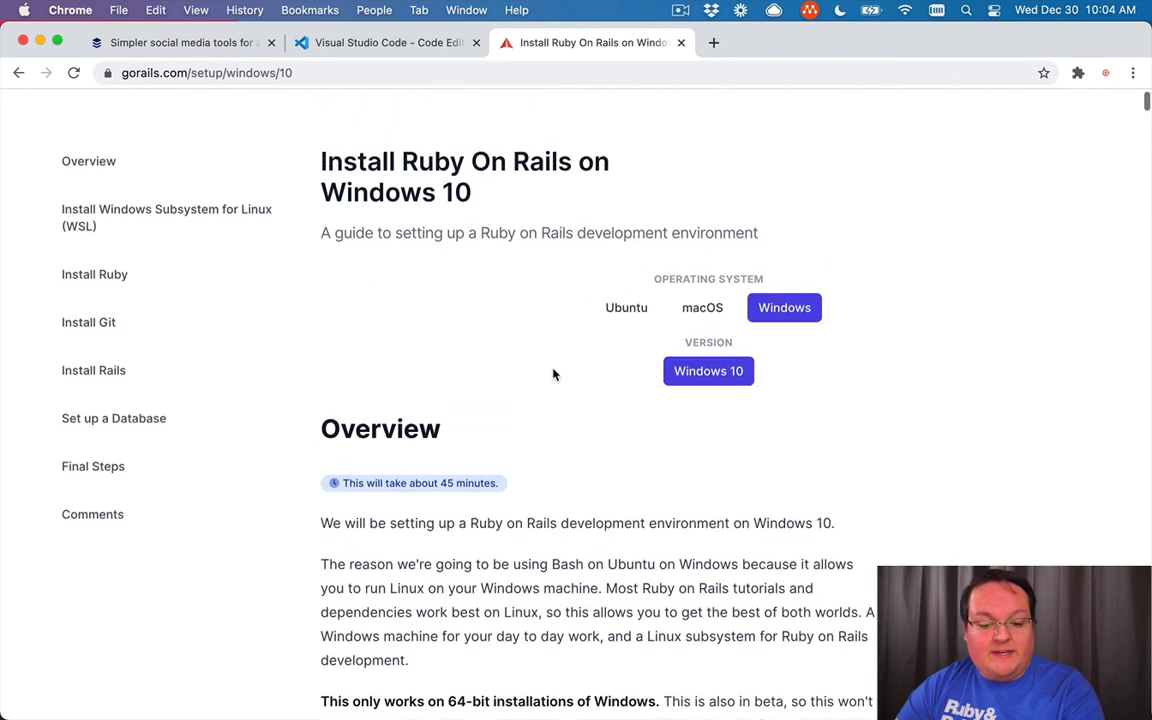
left_click(702, 307)
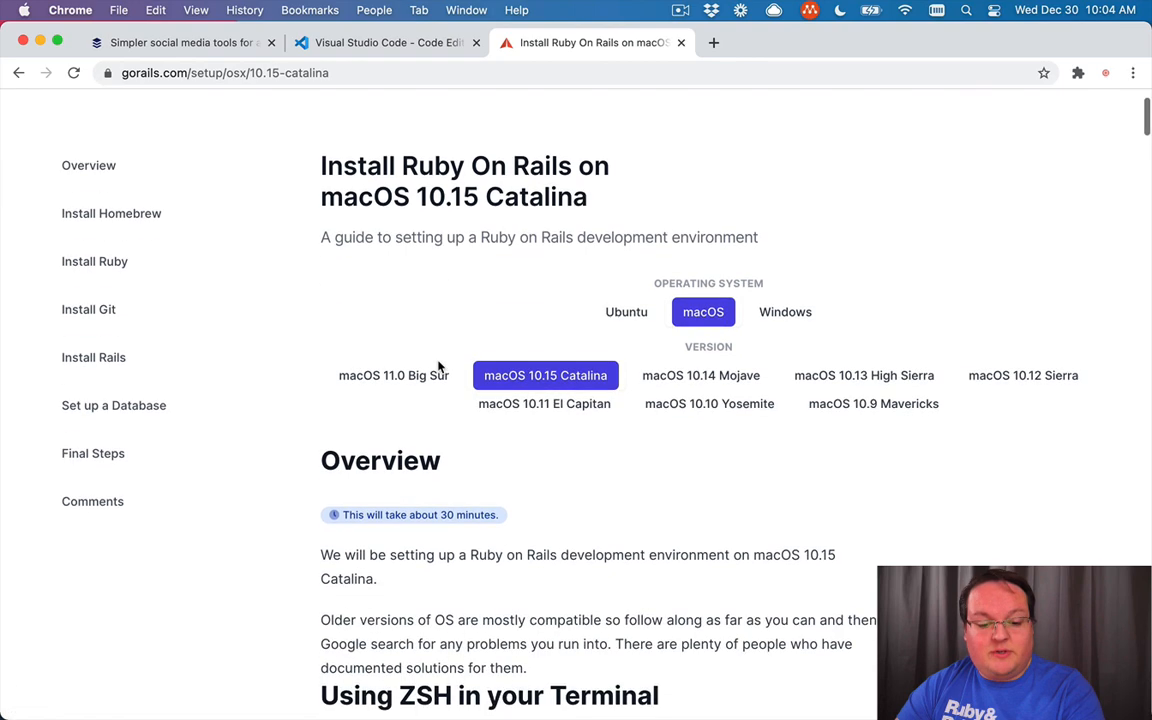
scroll("up", 3)
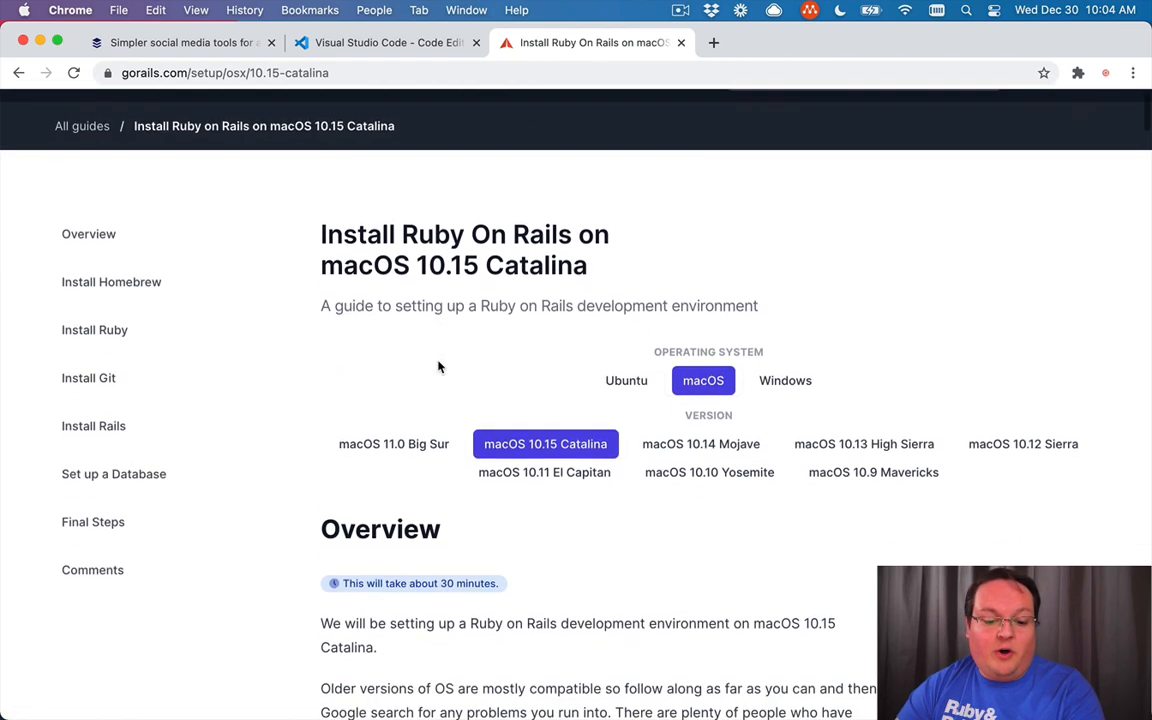
left_click(626, 380)
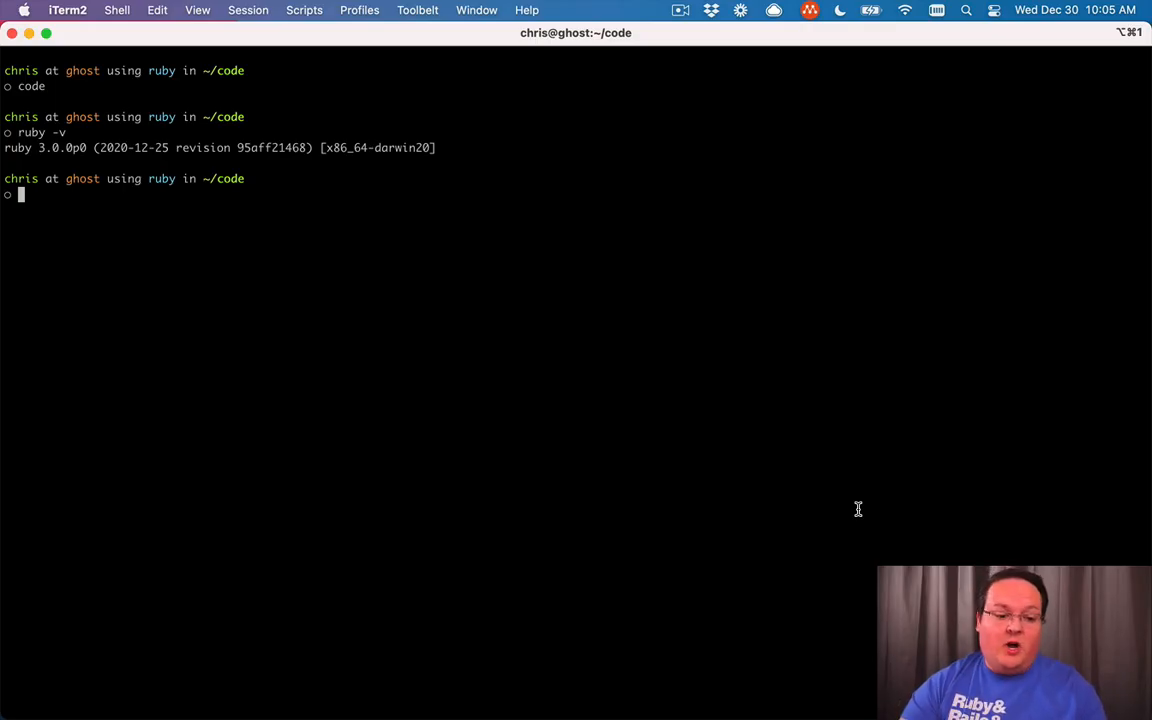
Run 'gem install rails' in the terminal.
type("gem install rails")
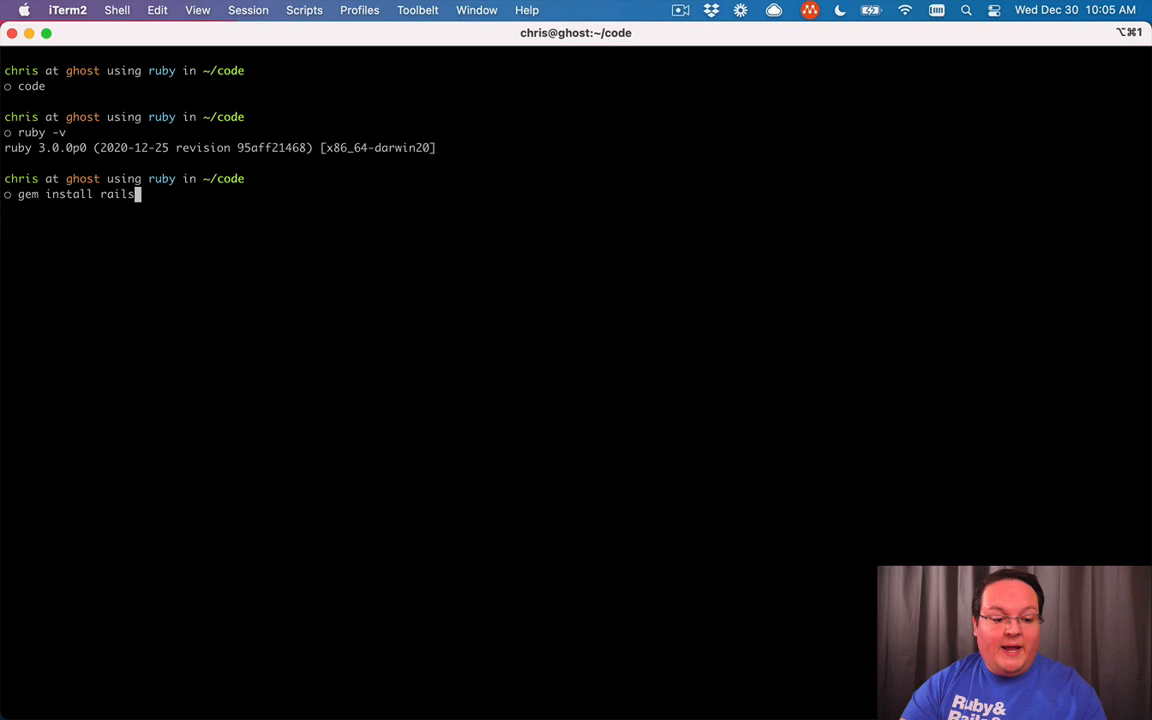
key("Return")
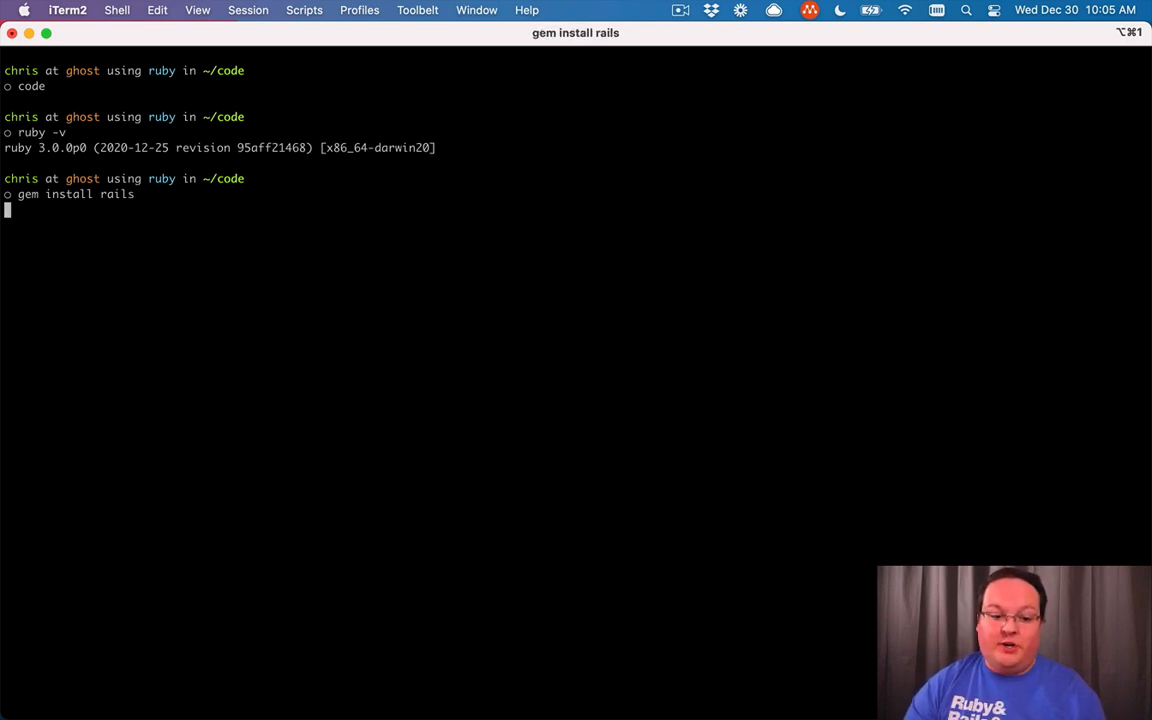